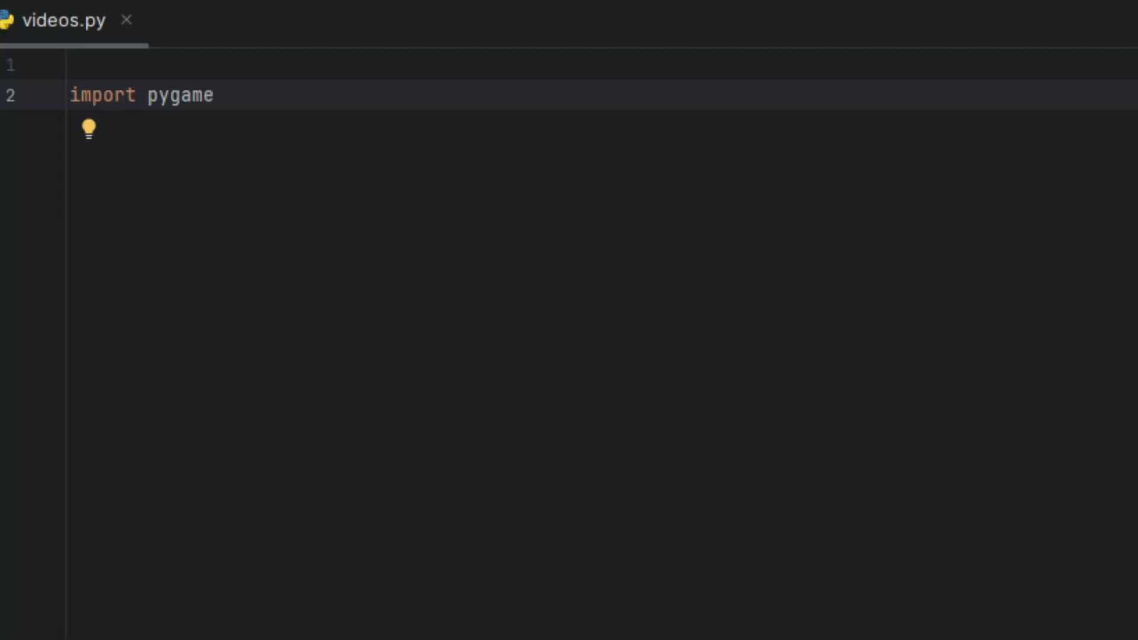
Import random, initialise pygame, and define WIDTH/HEIGHT 600×400, BLOCK_SIZE 20 and FPS 10
{"action": "type", "text": "import random"}
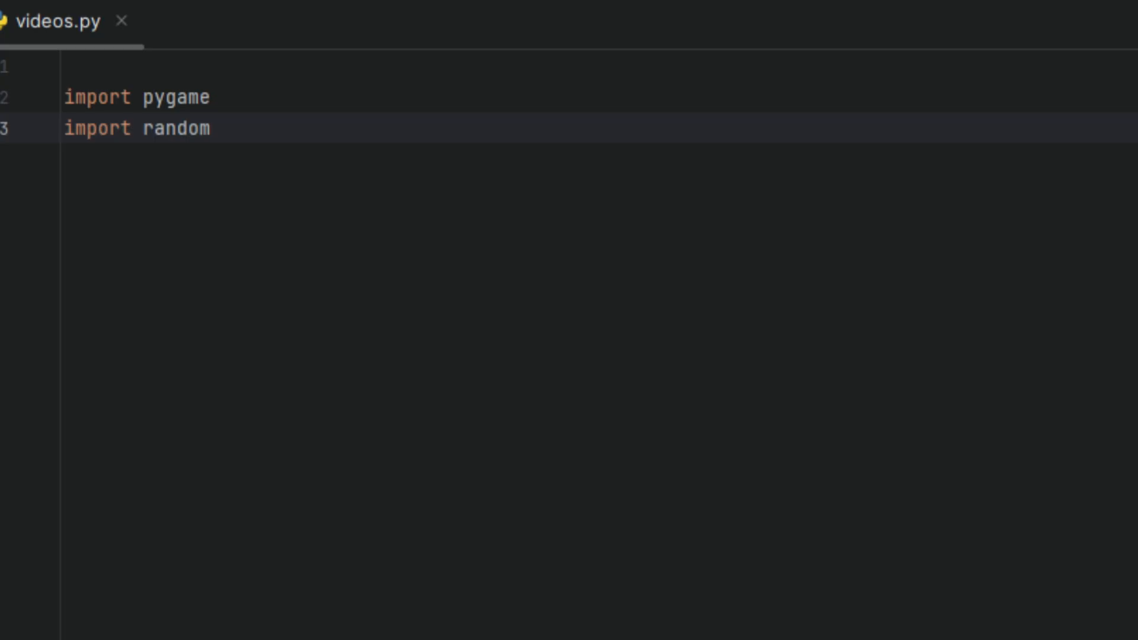
{"action": "type", "text": "pygame.init()"}
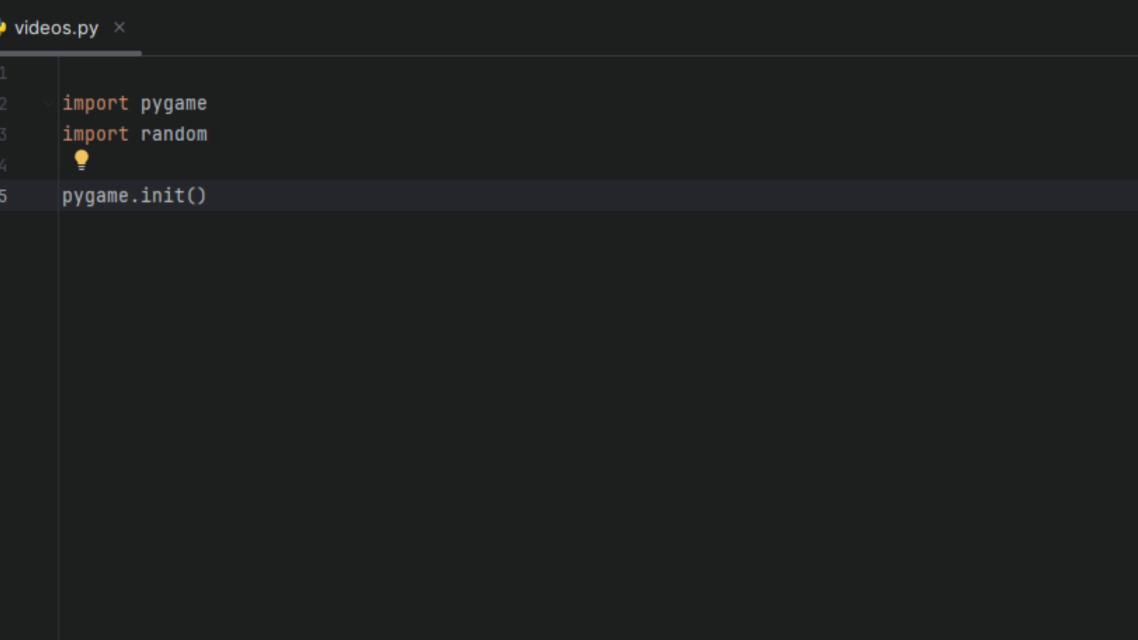
{"action": "type", "text": "WIDTH, HEIGHT = 600, 400"}
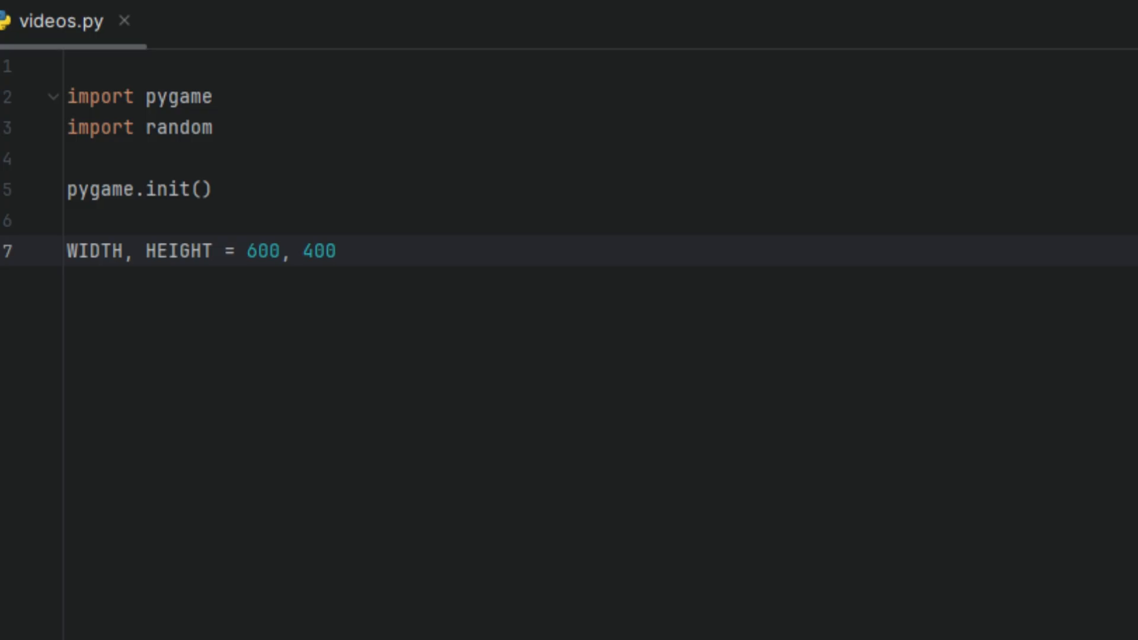
{"action": "type", "text": "BLOCK_SIZE = 20"}
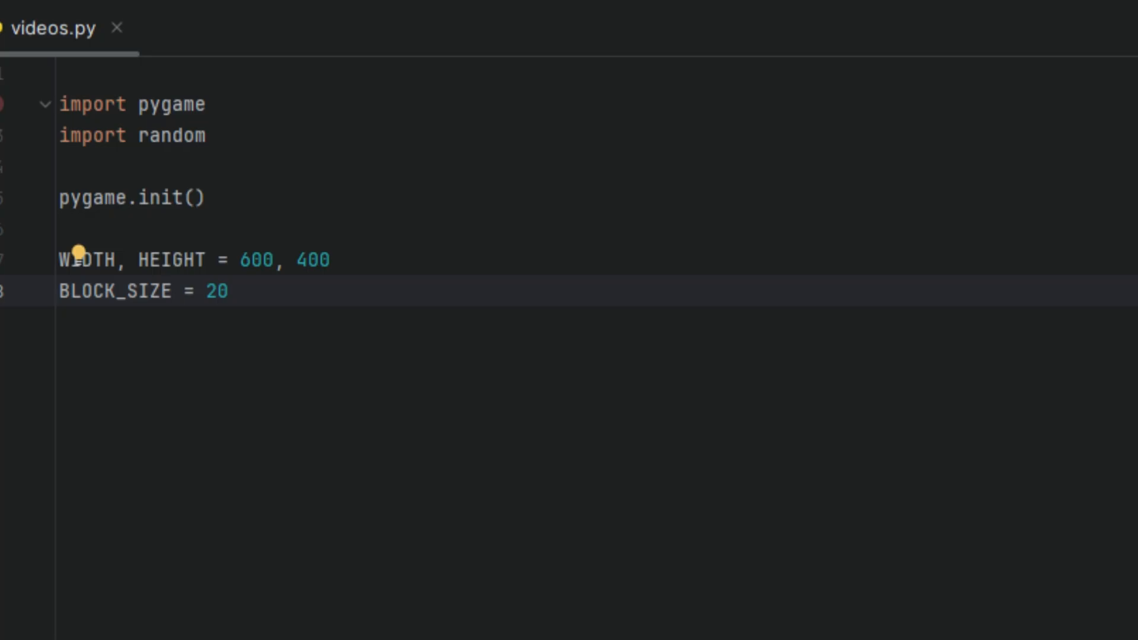
{"action": "type", "text": "FPS = 10"}
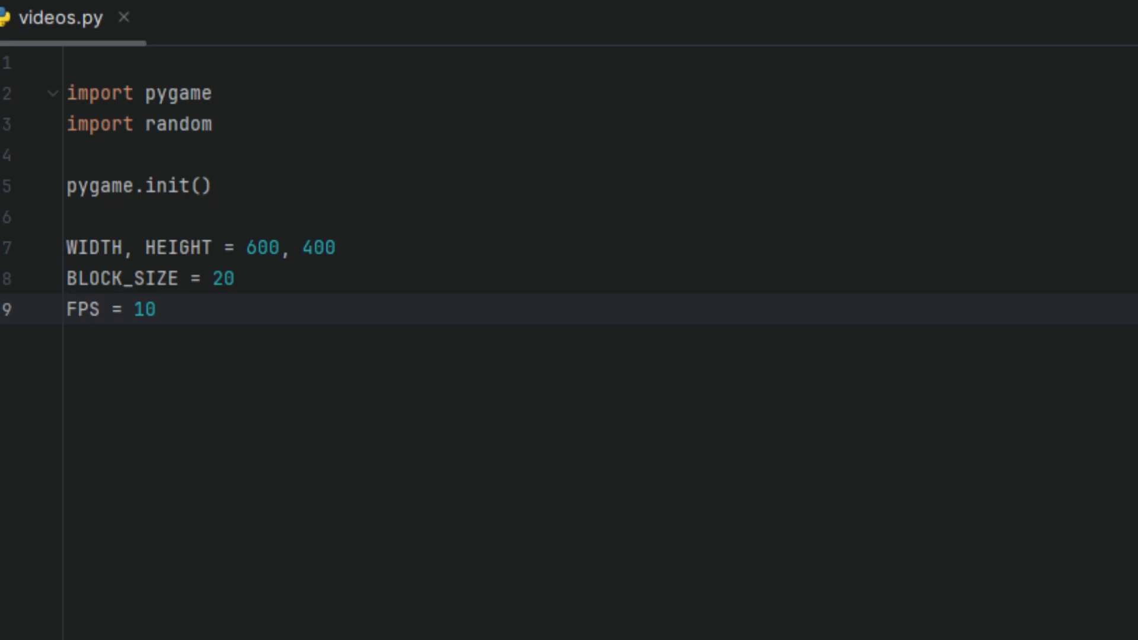
Create the 600×400 display window 'win' captioned "Snake Game"
{"action": "type", "text": "win"}
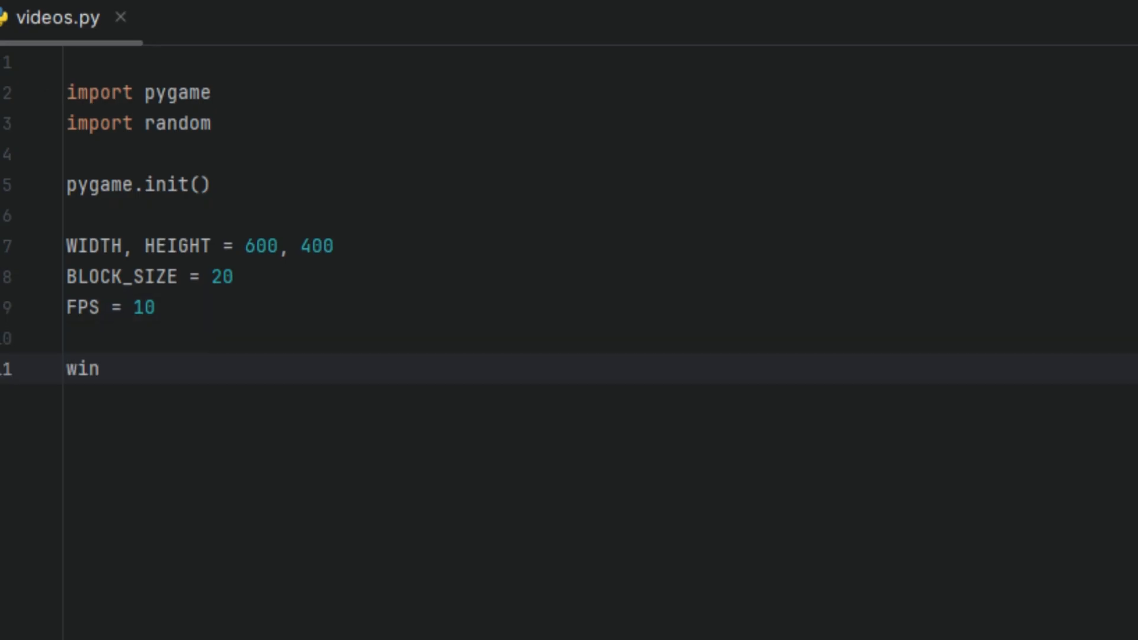
{"action": "type", "text": "= pygame.display.set_mode((WIDTH, HEIGHT))"}
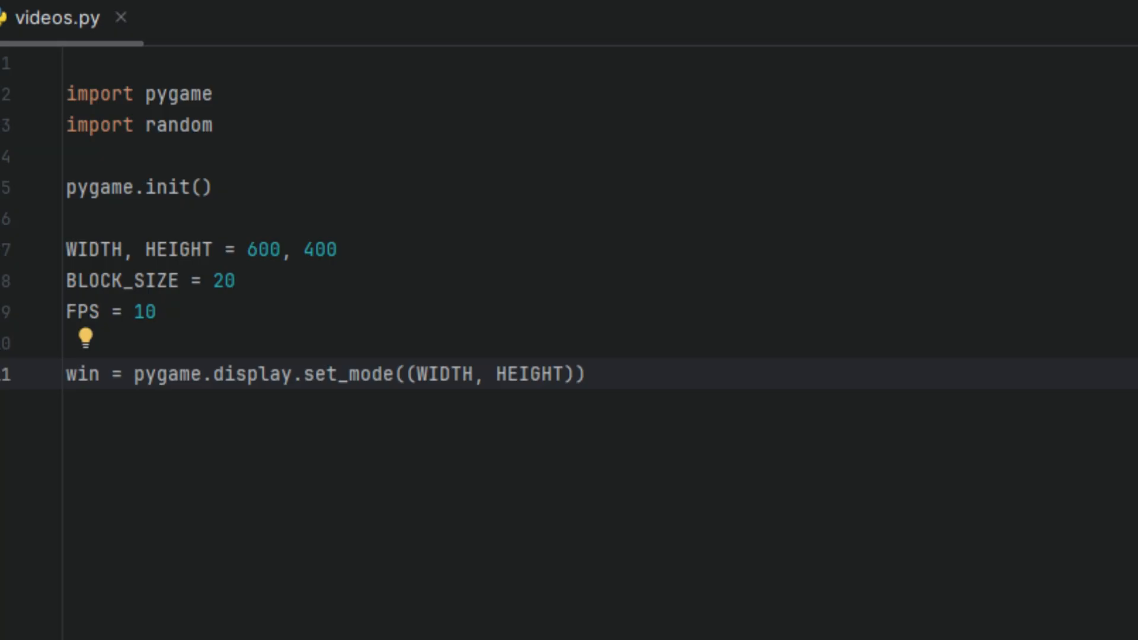
{"action": "type", "text": "pygame.display.set_caption(\"Snake Game\")"}
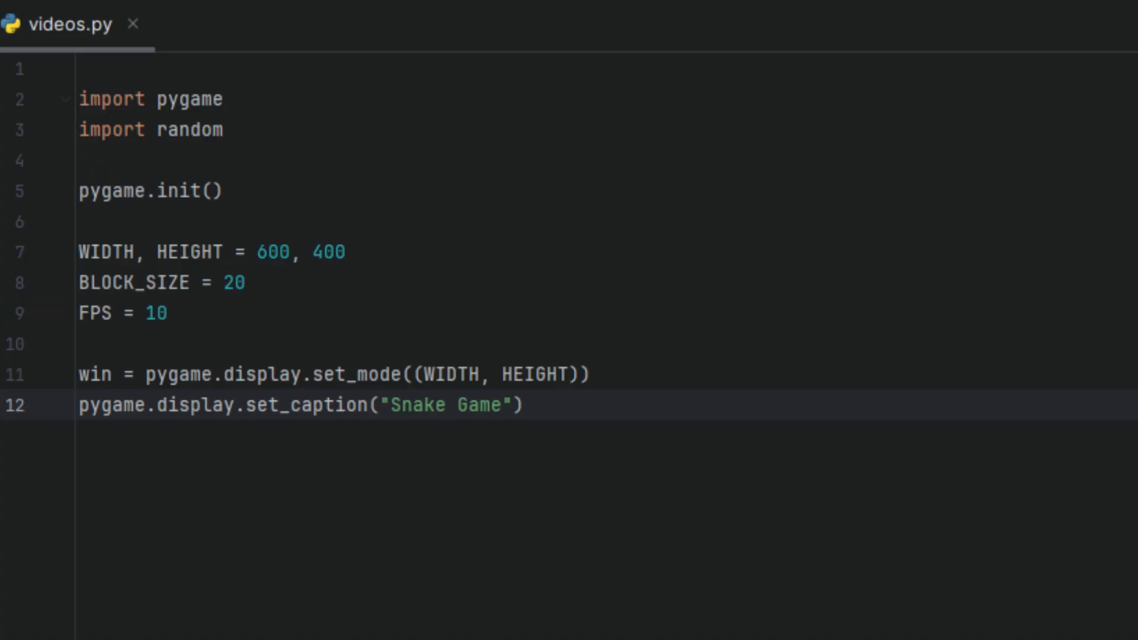
Add clock = pygame.time.Clock() and font = pygame.font.SysFont(None, 35)
{"action": "type", "text": "clock"}
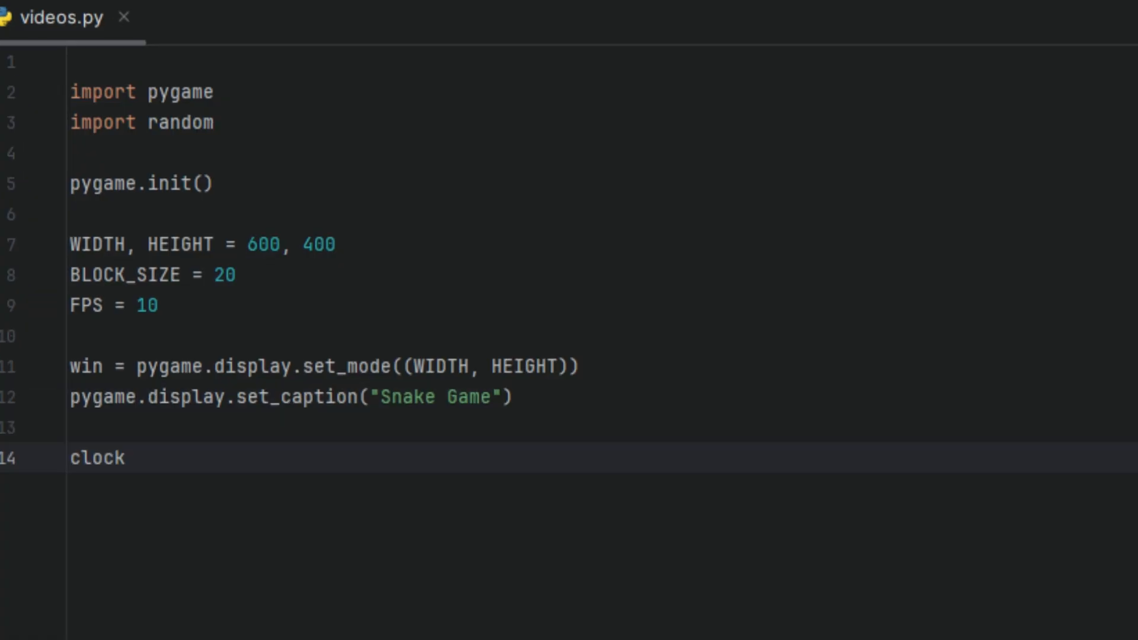
{"action": "type", "text": "= pygame.time.Clock()"}
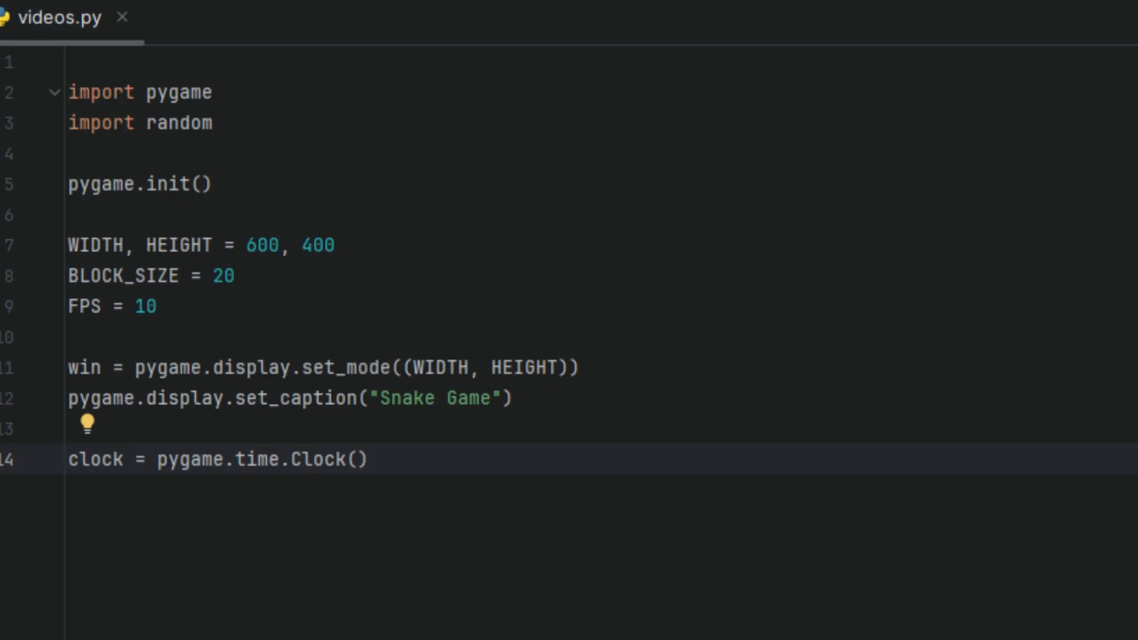
{"action": "type", "text": "font = pygame.font.SysFont(None, 35)"}
{"action": "type", "text": "def draw_snake(snake):"}
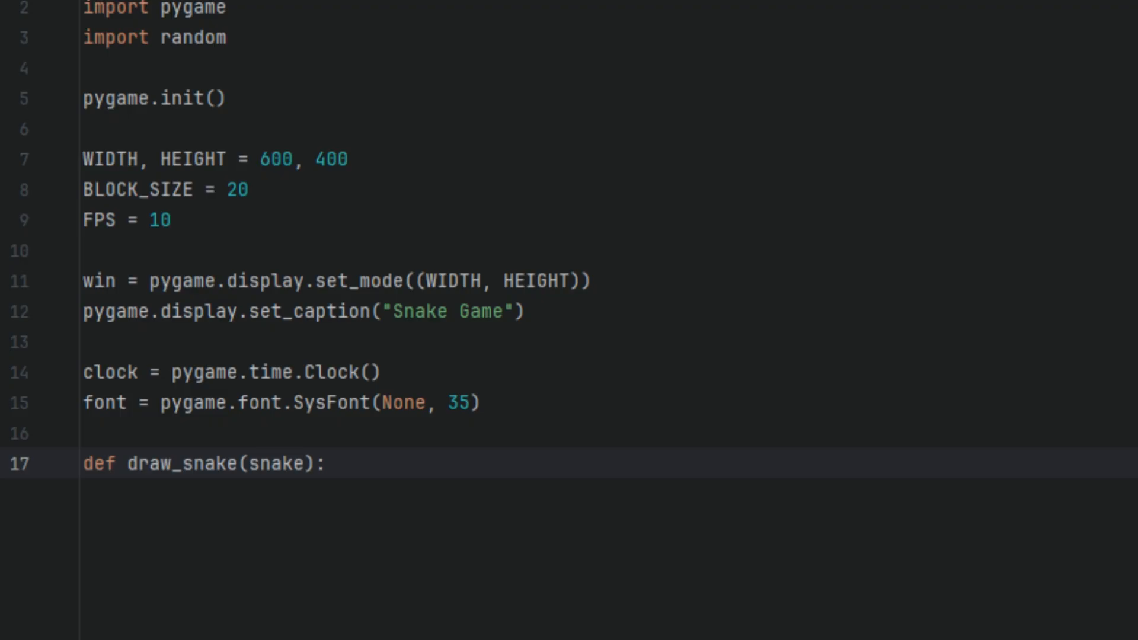
Loop over snake drawing green BLOCK_SIZE rectangles, then begin def message(text, color)
{"action": "type", "text": "for x, y in snake:"}
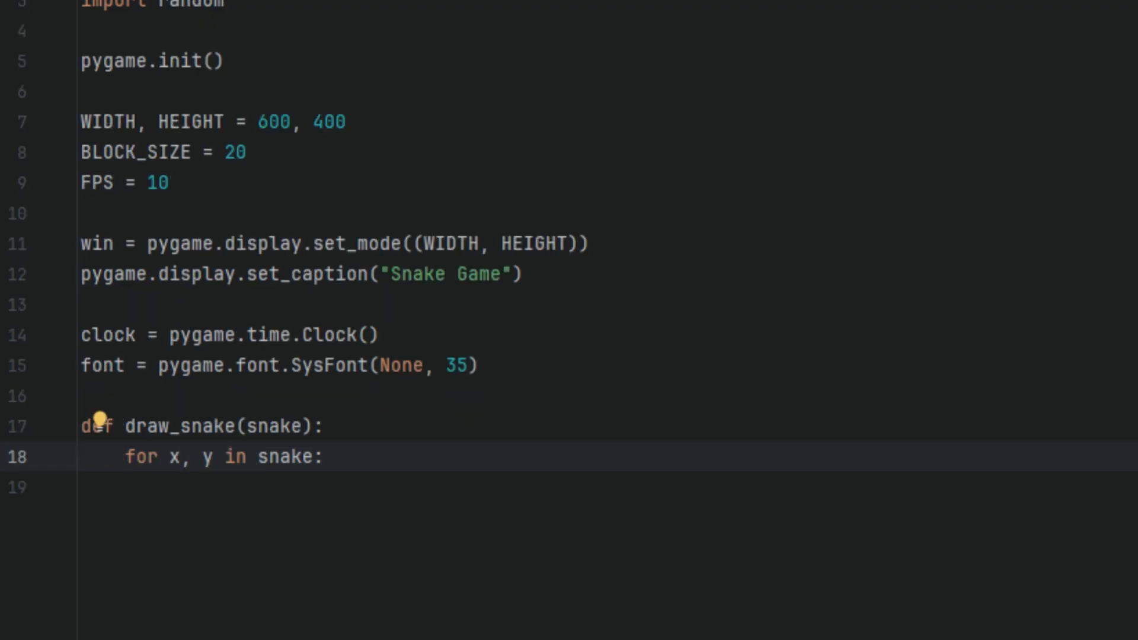
{"action": "type", "text": "pygame.draw.rect(win, (0, 255, 0), (x, y, BLOCK_SIZE, BLOCK_SIZE))"}
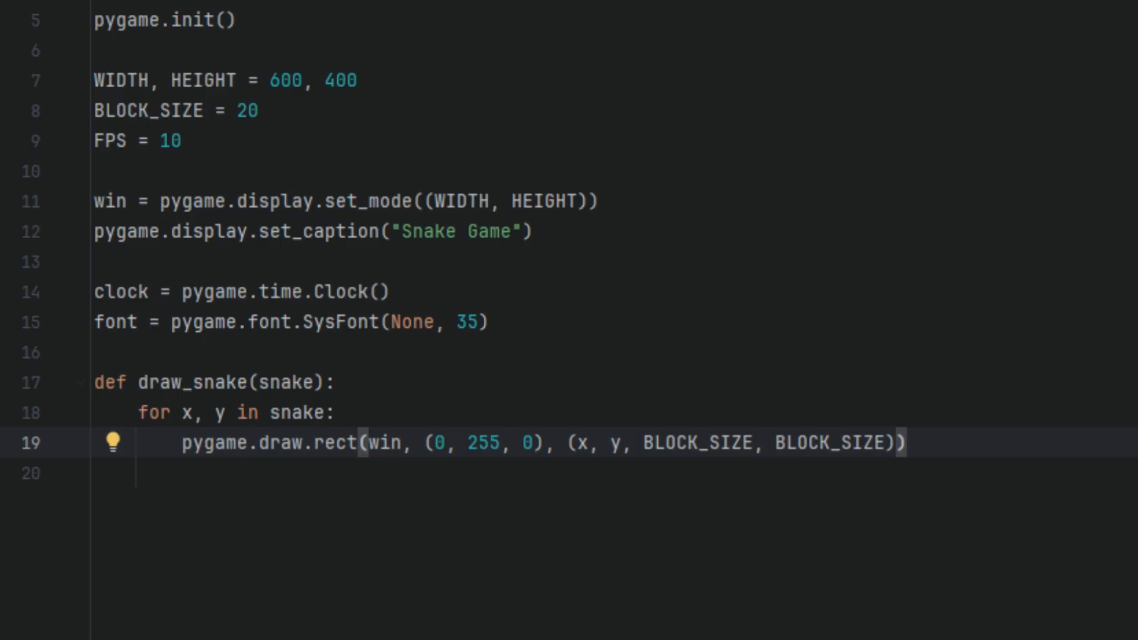
{"action": "type", "text": "def message(text, color):"}
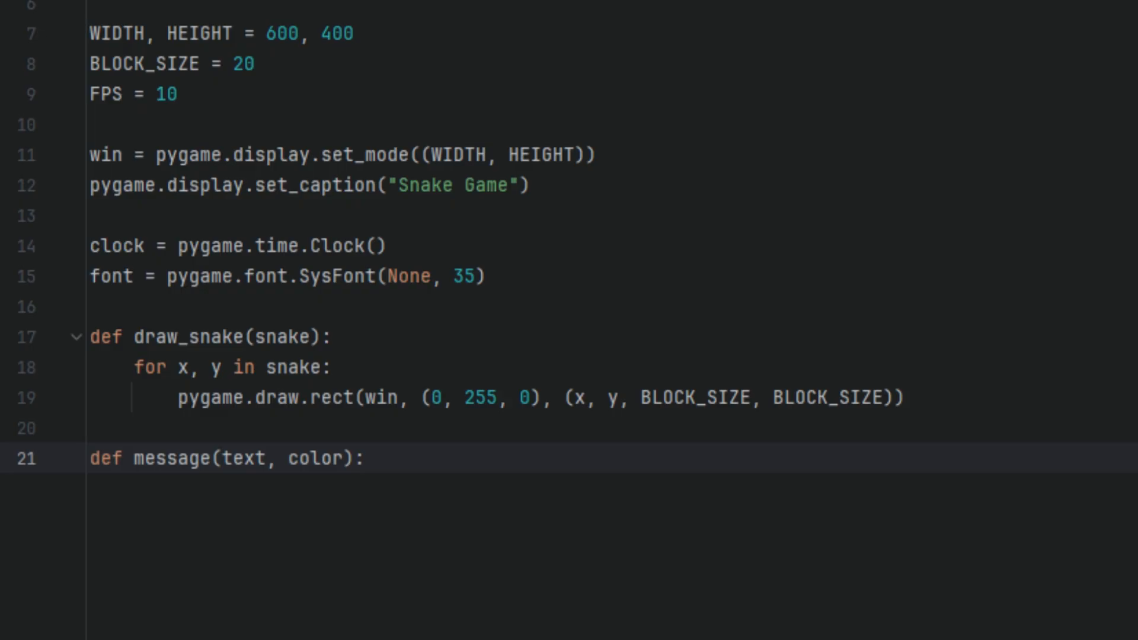
Render the message text and blit it at [WIDTH // 6, HEIGHT // 3]
{"action": "type", "text": "msg"}
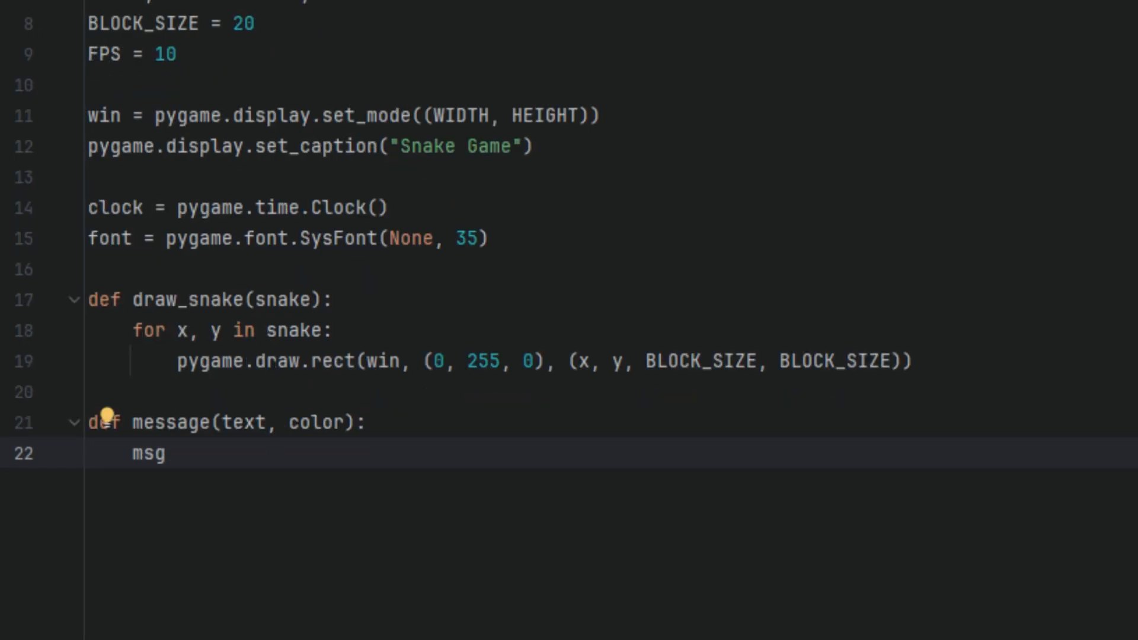
{"action": "type", "text": "= font.render(text, True, color)"}
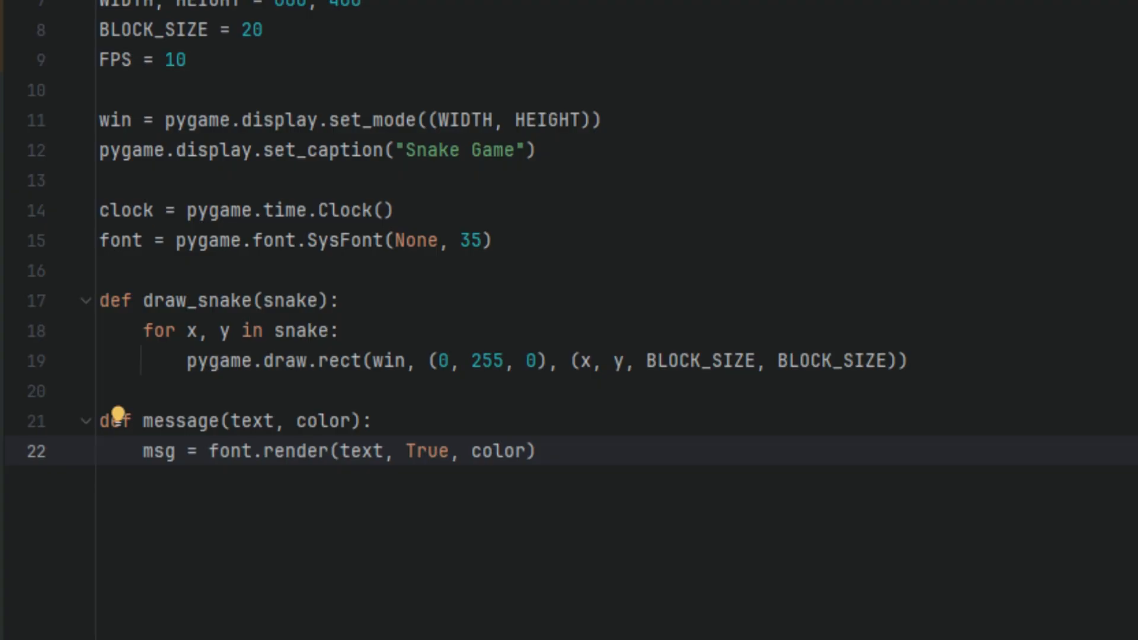
{"action": "type", "text": "win.blit(msg, [WIDTH // 6, HEIGHT // 3])"}
{"action": "type", "text": "def game_loop():"}
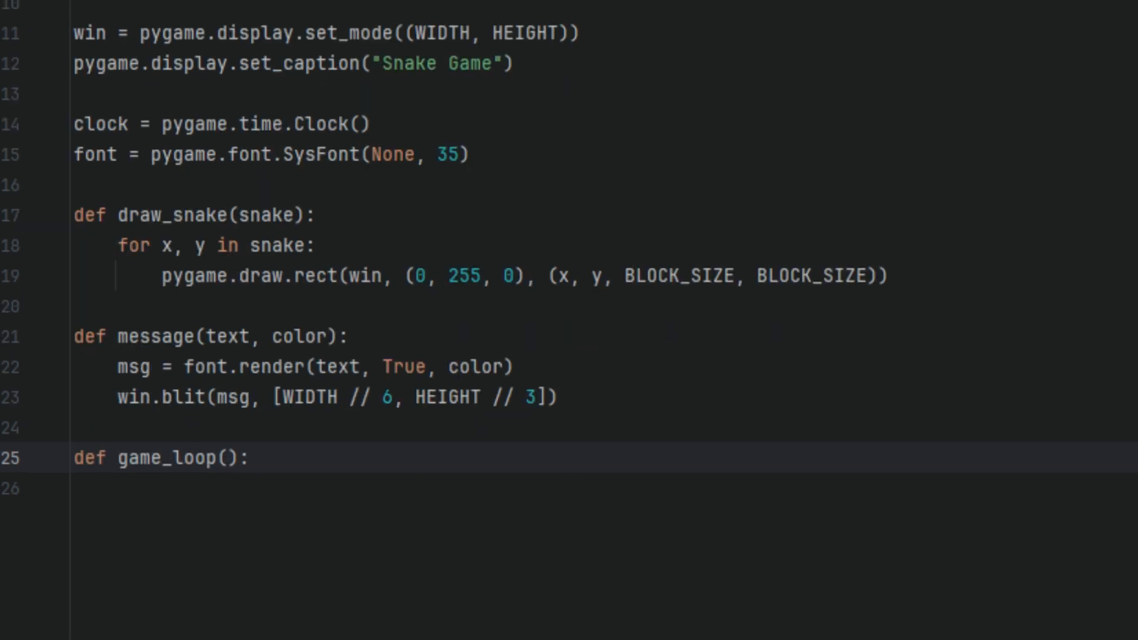
Start the snake at the centre with dx, dy 0, length 1, run True, game_over False
{"action": "type", "text": "x, y = WIDTH // 2, HEIGHT // 2"}
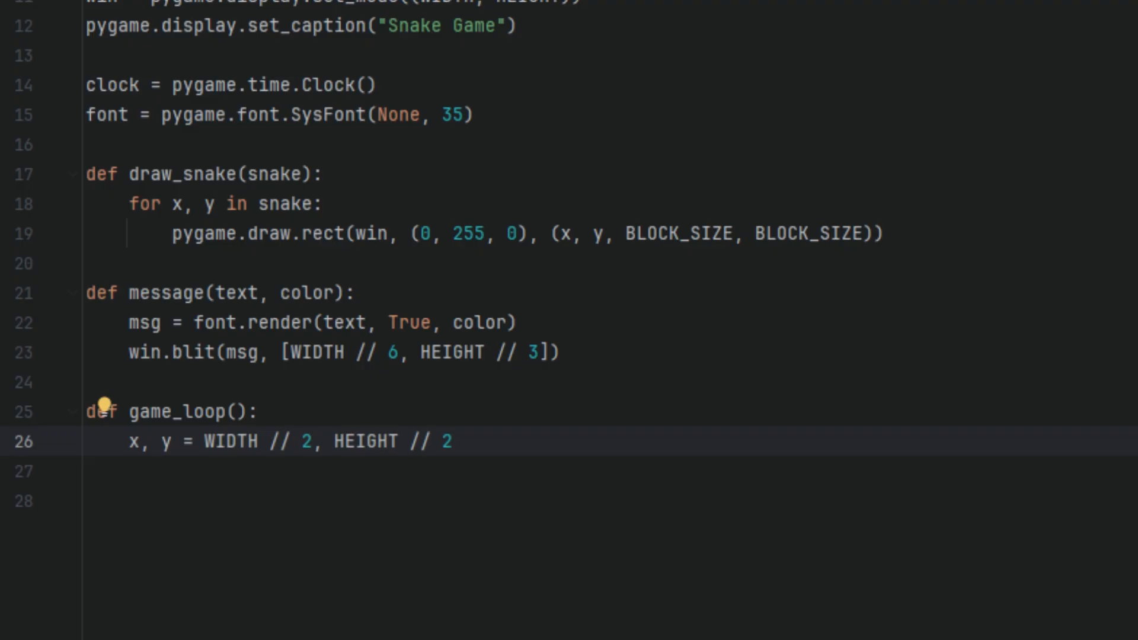
{"action": "type", "text": "dx, dy = 0, 0"}
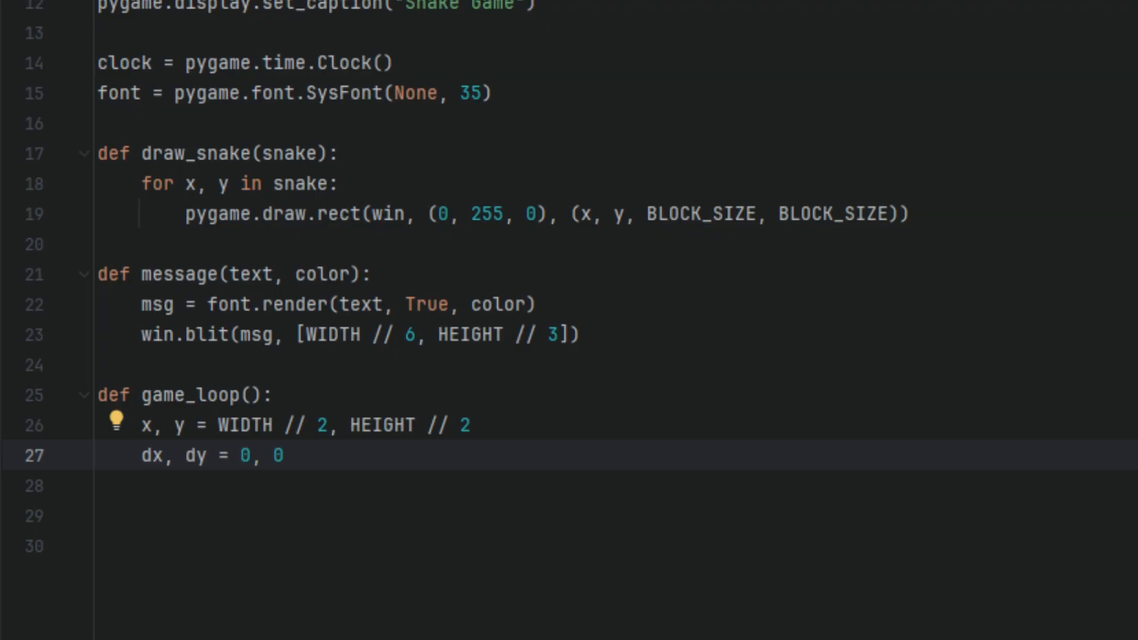
{"action": "type", "text": "snake = [(x, y)]"}
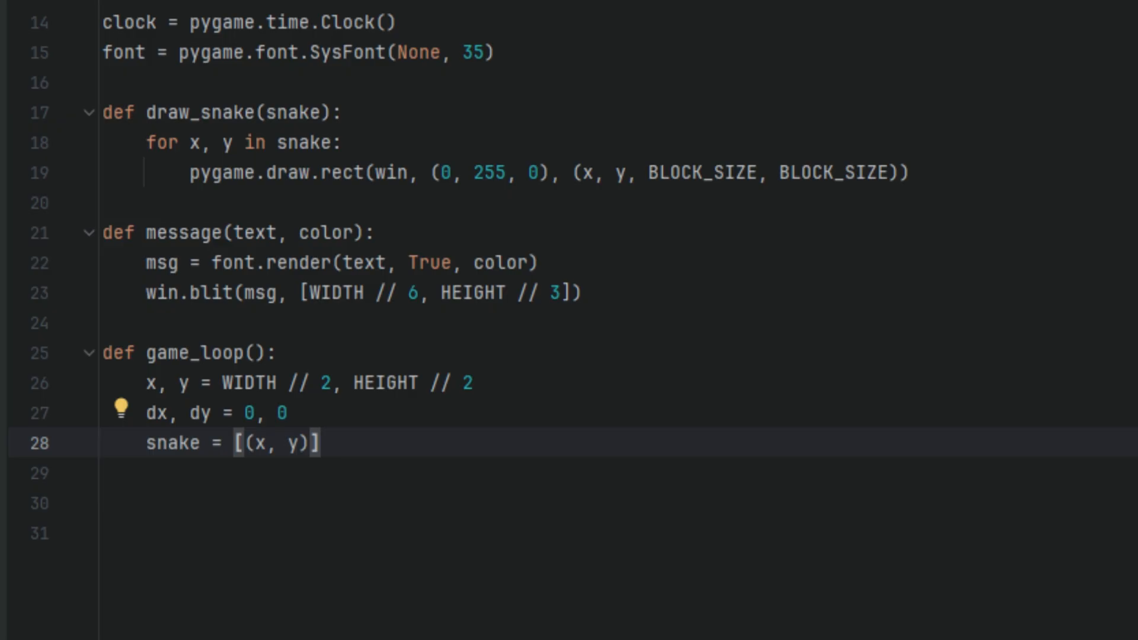
{"action": "type", "text": "length = 1"}
{"action": "left_click", "coordinate": [616, 533]}
{"action": "type", "text": "food = (random.randrange(0, WIDTH, BLOCK_SIZE), random.randrange(0, HEIGHT, BLOCK_SIZE"}
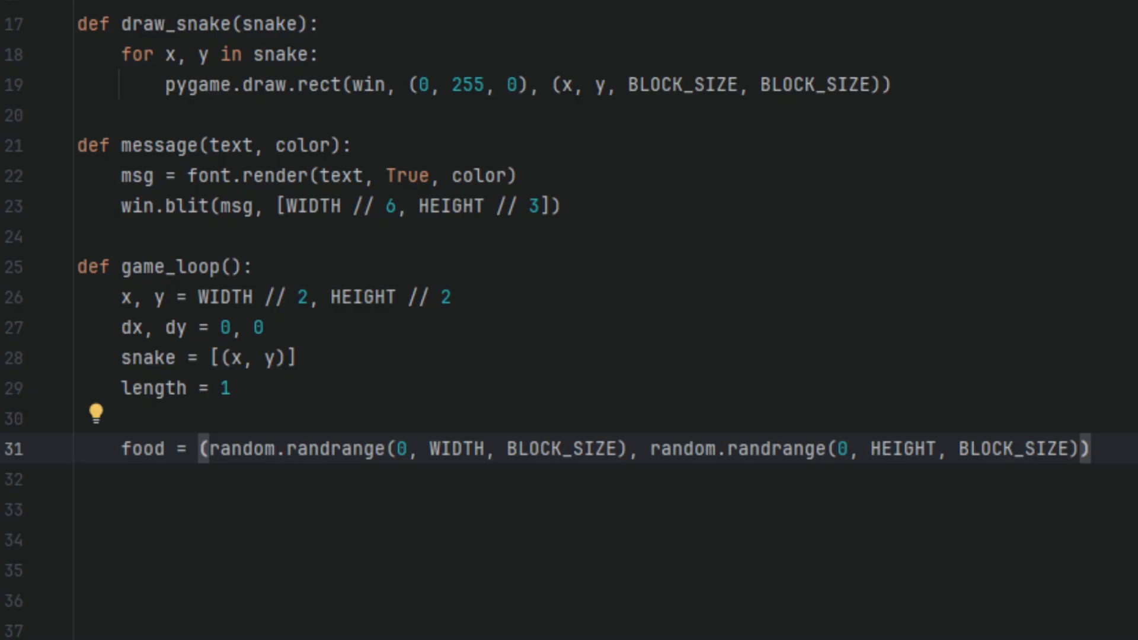
{"action": "type", "text": "run = True"}
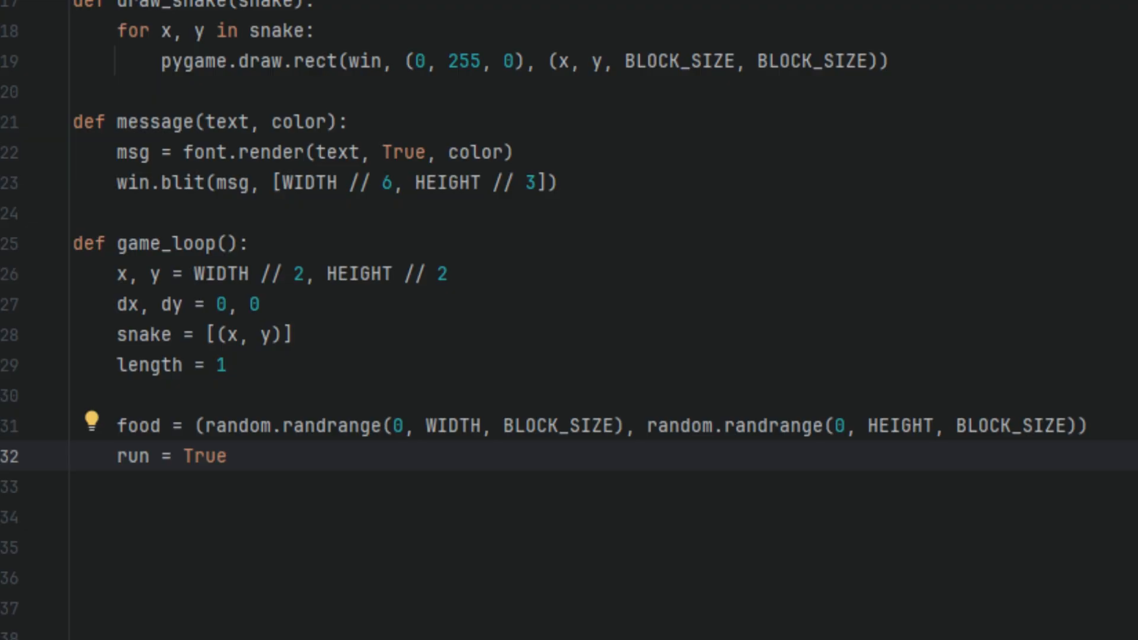
{"action": "type", "text": "game_over = False"}
{"action": "left_click", "coordinate": [605, 578]}
{"action": "type", "text": "for event in pygame.event.get():"}
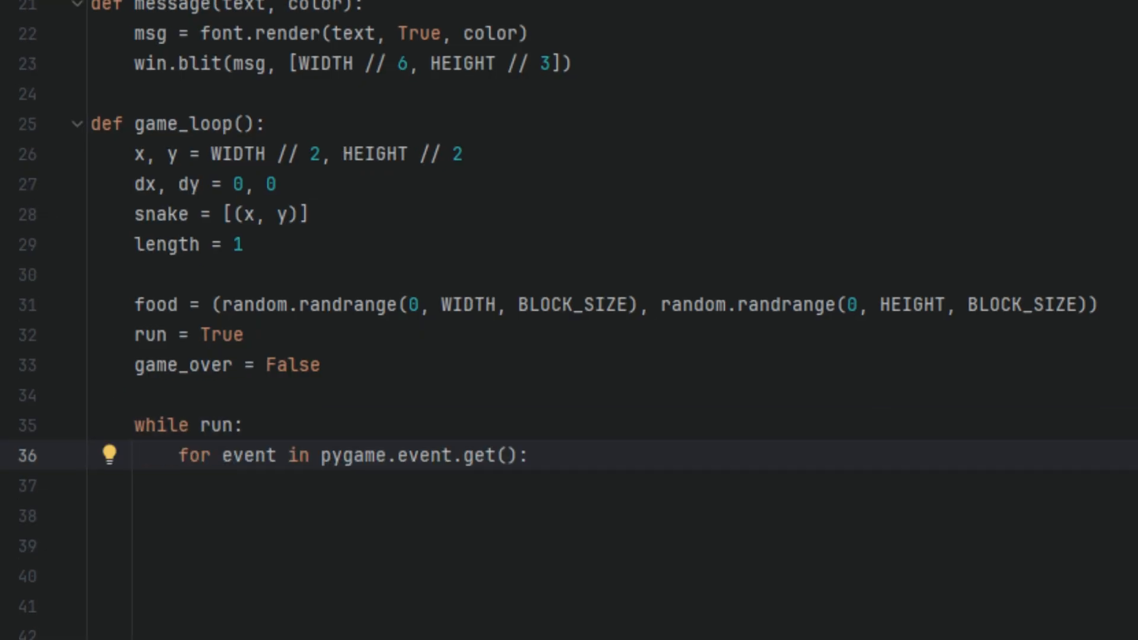
Stop the loop on QUIT and set direction for left, right and up arrow keys
{"action": "type", "text": "if event.type == pygame.QUIT:"}
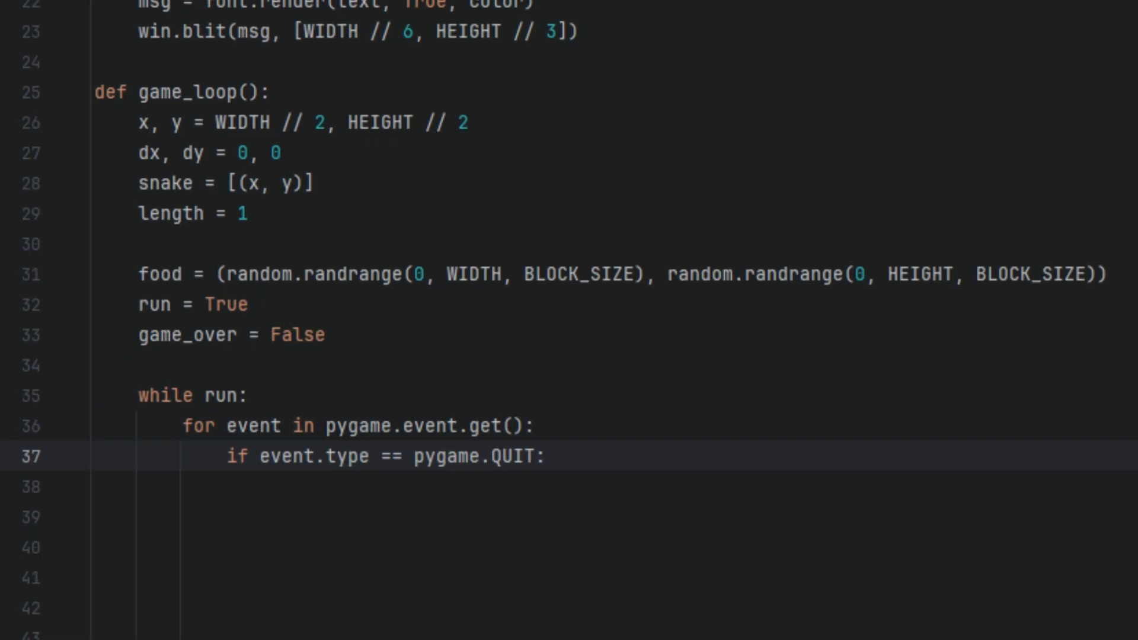
{"action": "type", "text": "run = False"}
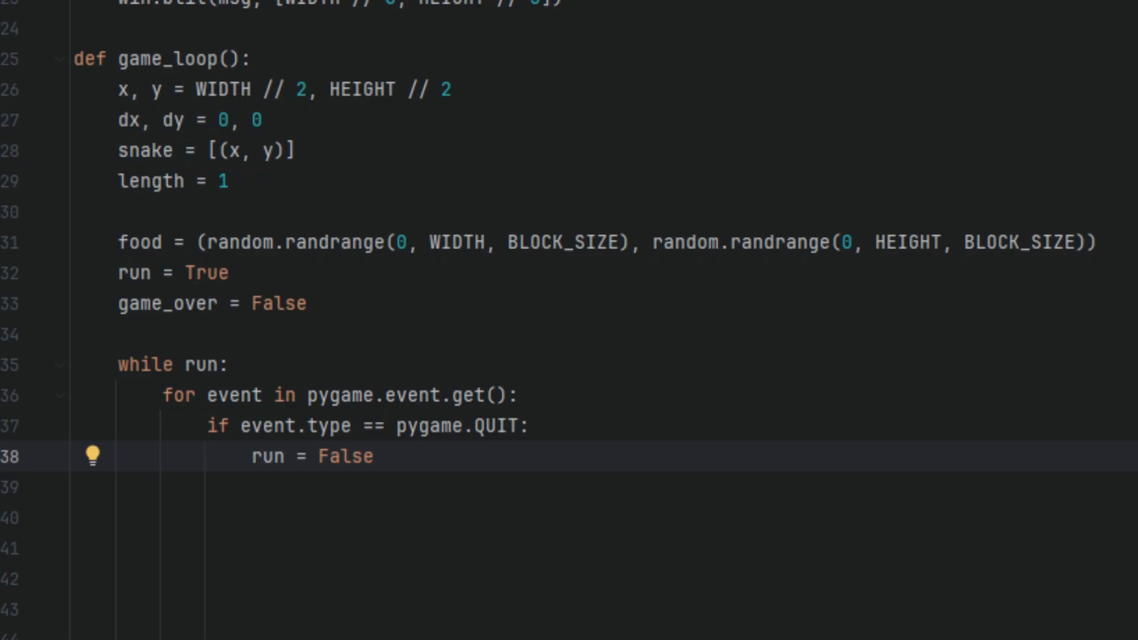
{"action": "type", "text": "elif event.type == pygame.KEYDOWN:"}
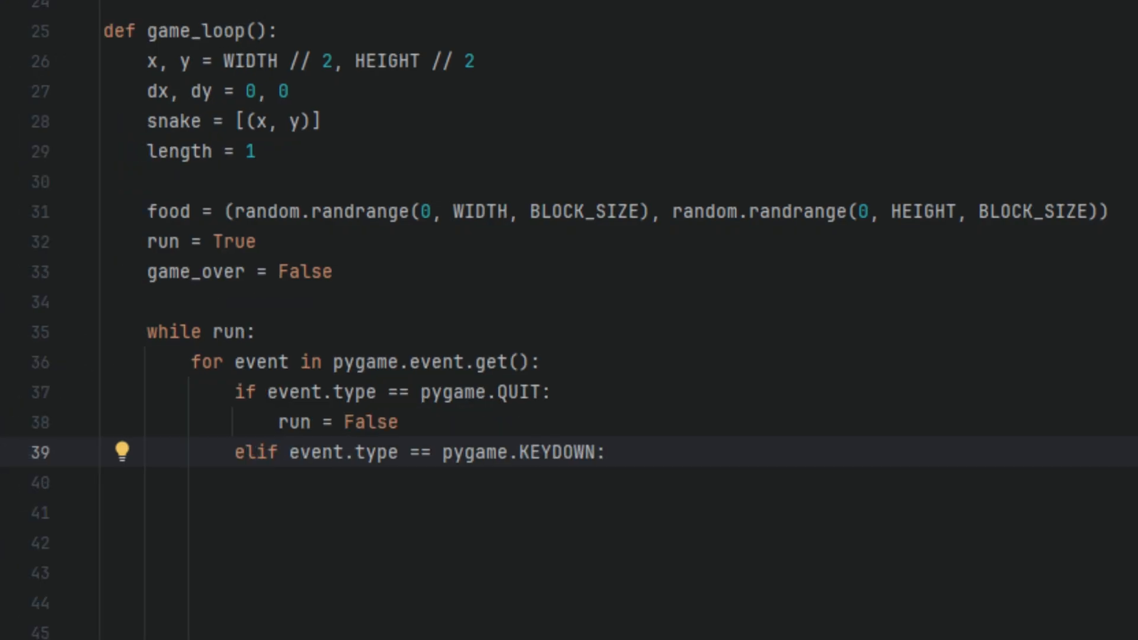
{"action": "type", "text": "if event.key == pygame.K_LEFT: dx, dy = -BLOCK_SIZE, 0"}
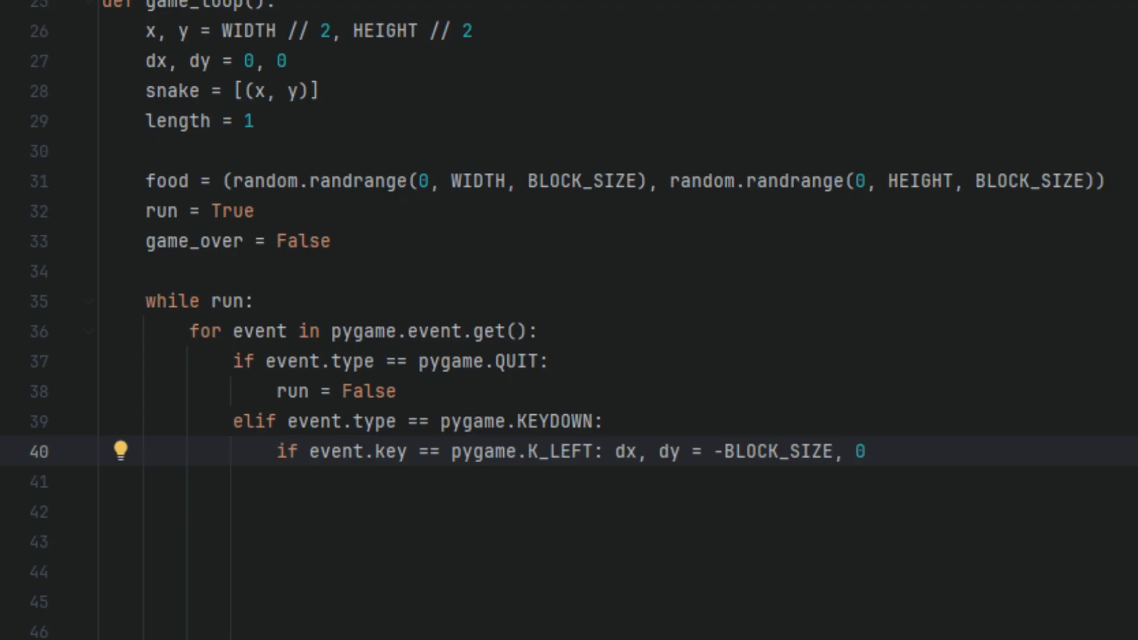
{"action": "type", "text": "elif event.key == pygame.K_RIGHT: dx, dy = BLOCK_SIZE, 0"}
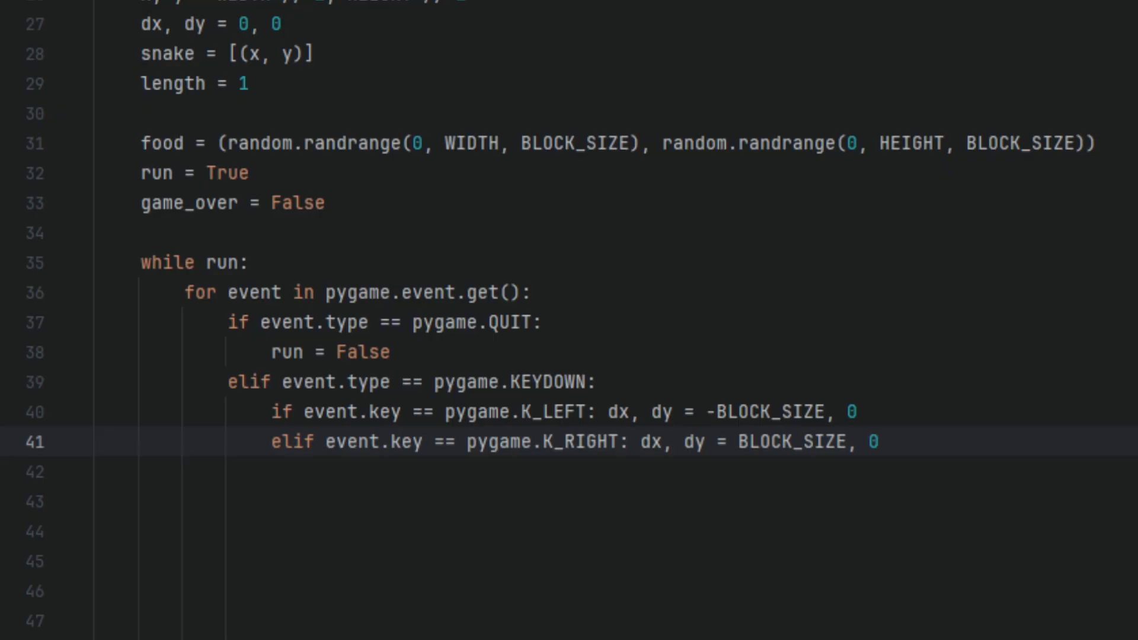
{"action": "type", "text": "elif event.key == pygame.K_UP: dx, dy = 0, -BLOCK_SIZE"}
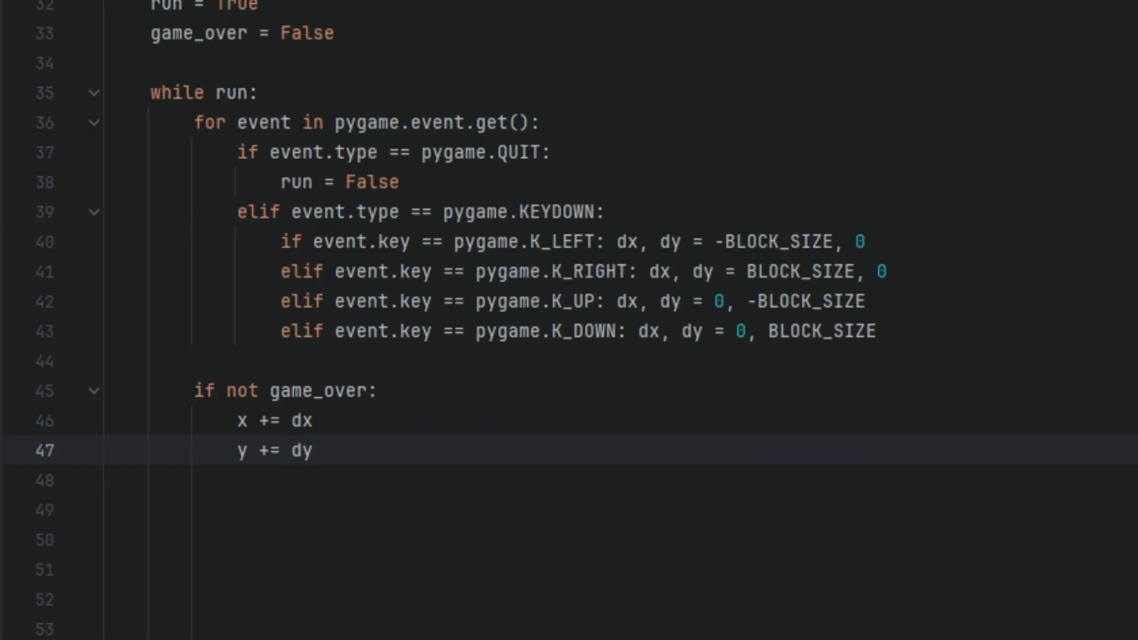
Append the new (x, y) head position to the snake list
{"action": "type", "text": "snake.append((x, y))"}
{"action": "left_click", "coordinate": [622, 599]}
{"action": "type", "text": "if x < 0 or x >= WIDTH or y < 0 or y >= HEIGHT or len(snake) != len(set(snake)):"}
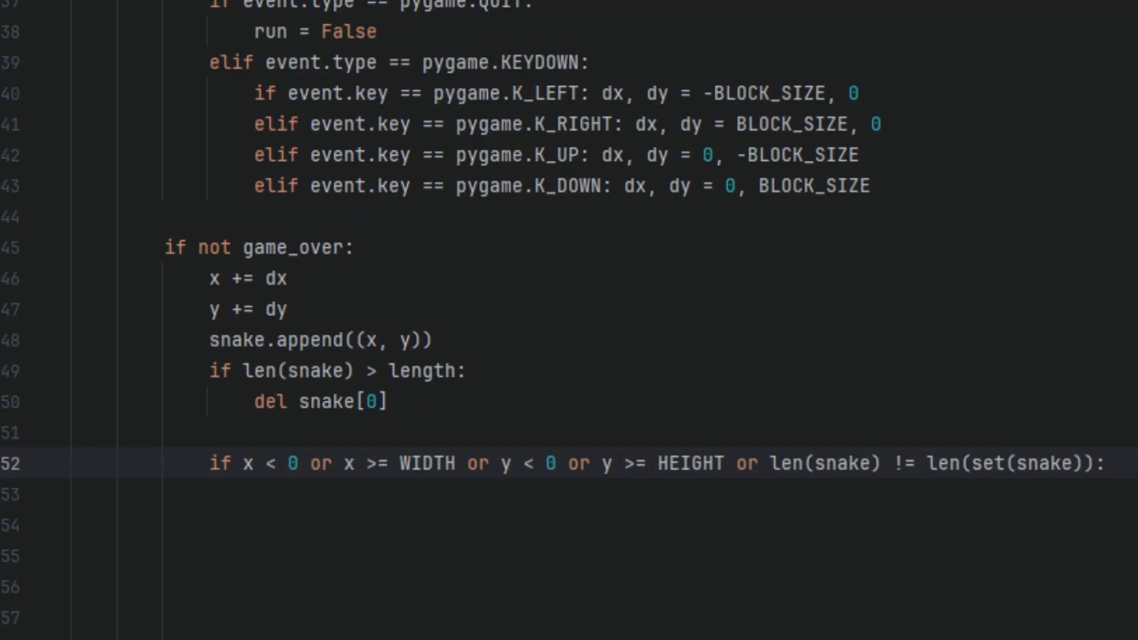
Set game_over = True on collision, add 1 to length on food, and fill the window black
{"action": "type", "text": "game_over = True"}
{"action": "left_click", "coordinate": [649, 587]}
{"action": "type", "text": "food = (random.randrange(0, WIDTH, BLOCK_SIZE), random.randrange(0, HEIGHT, BLOCK_SIZE"}
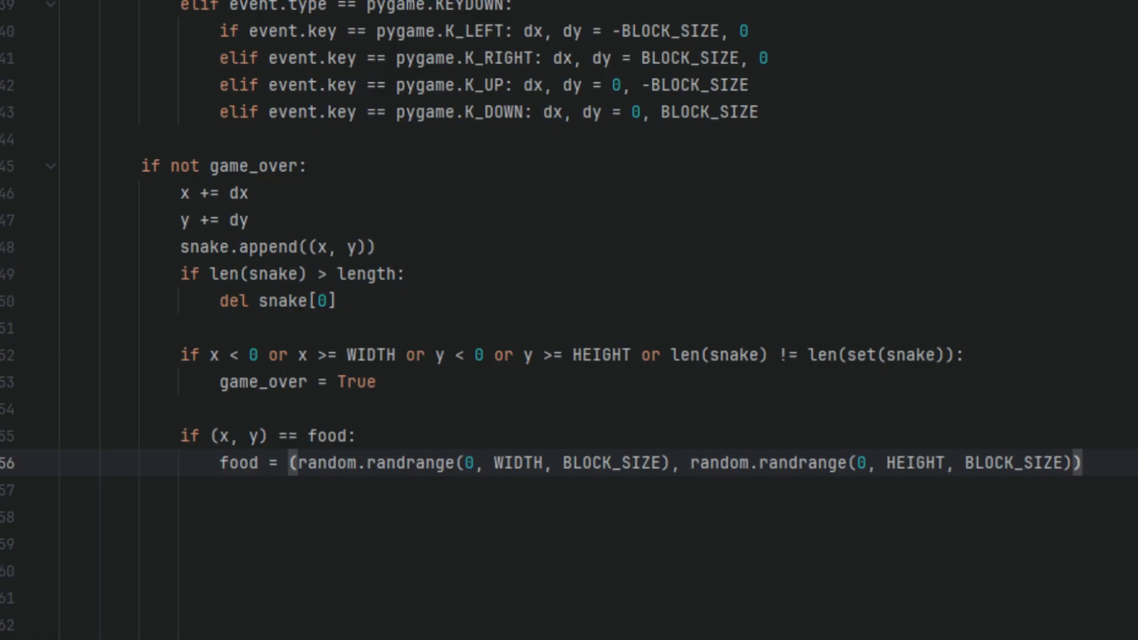
{"action": "type", "text": "length += 1"}
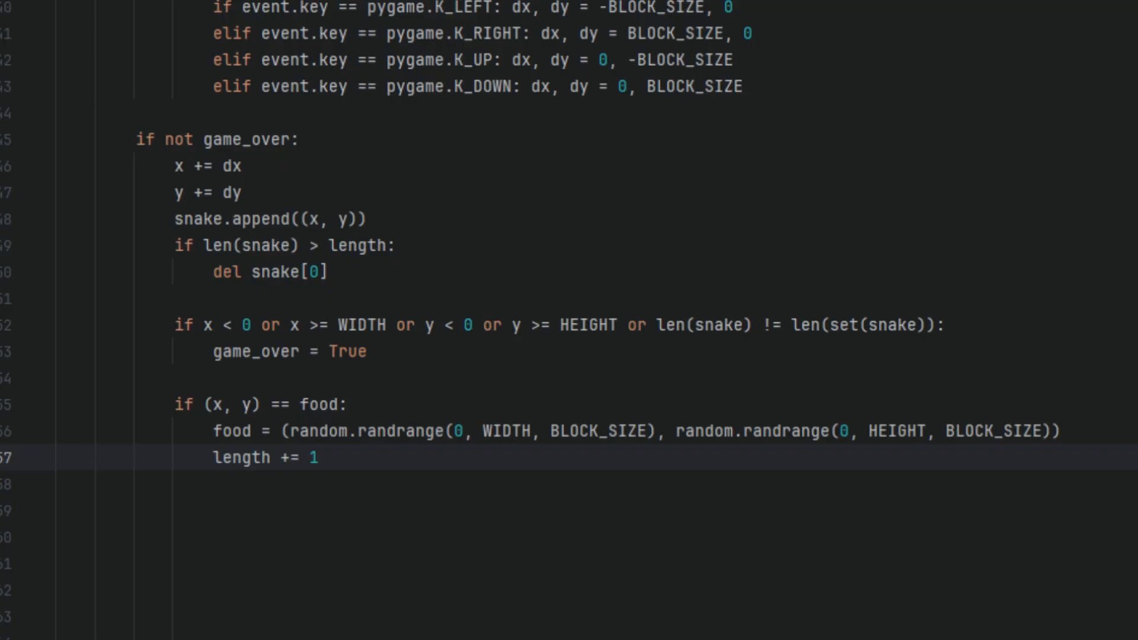
{"action": "type", "text": "win.fill((0, 0, 0))"}
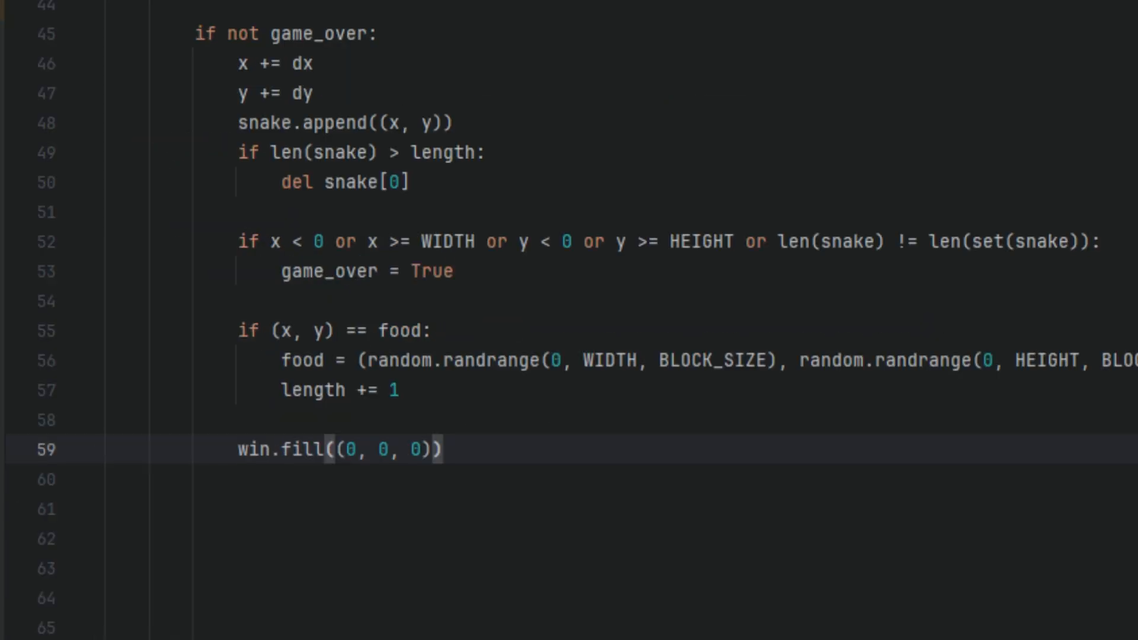
Draw the food as a red BLOCK_SIZE rectangle
{"action": "type", "text": "pygame.draw.rect(win, (255, 0, 0), (*food, BLOCK_SIZE, BLOCK_SIZE))"}
{"action": "type", "text": "for event in pygame.event.get():"}
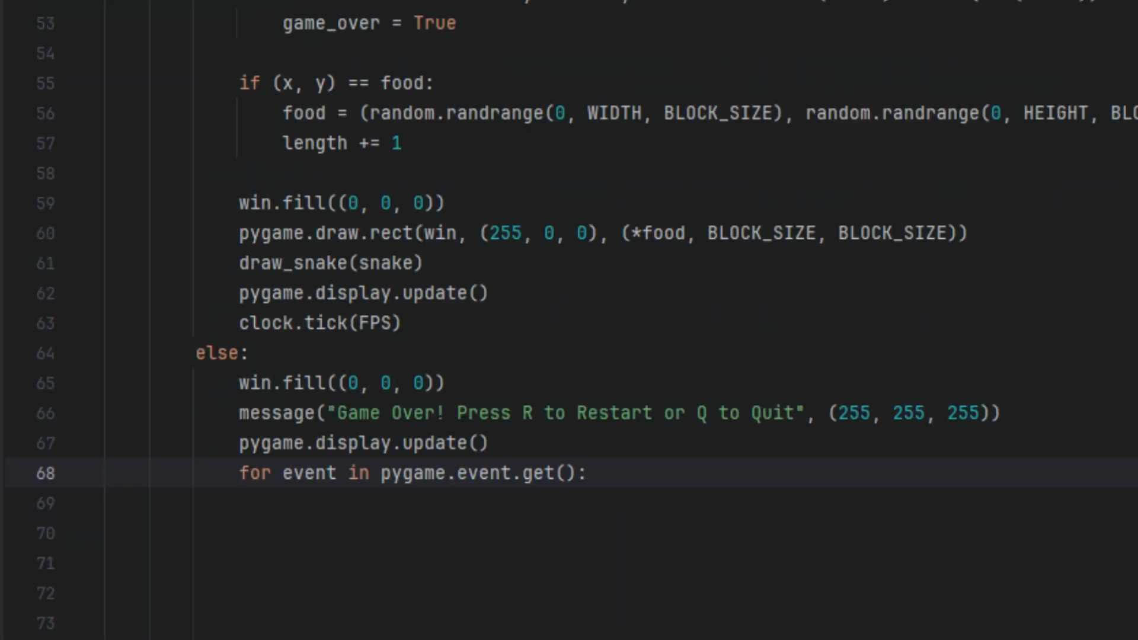
On KEYDOWN, set run = False for Q and call game_loop() for R
{"action": "type", "text": "if event.type == pygame.KEYDOWN:"}
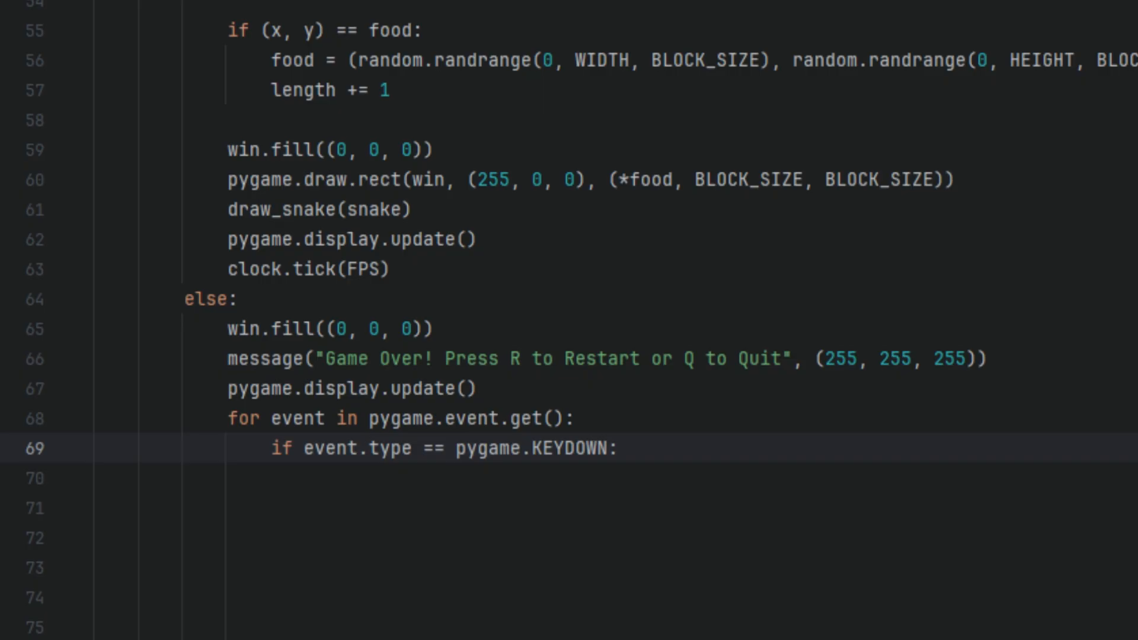
{"action": "type", "text": "if event.key == pygame.K_q:"}
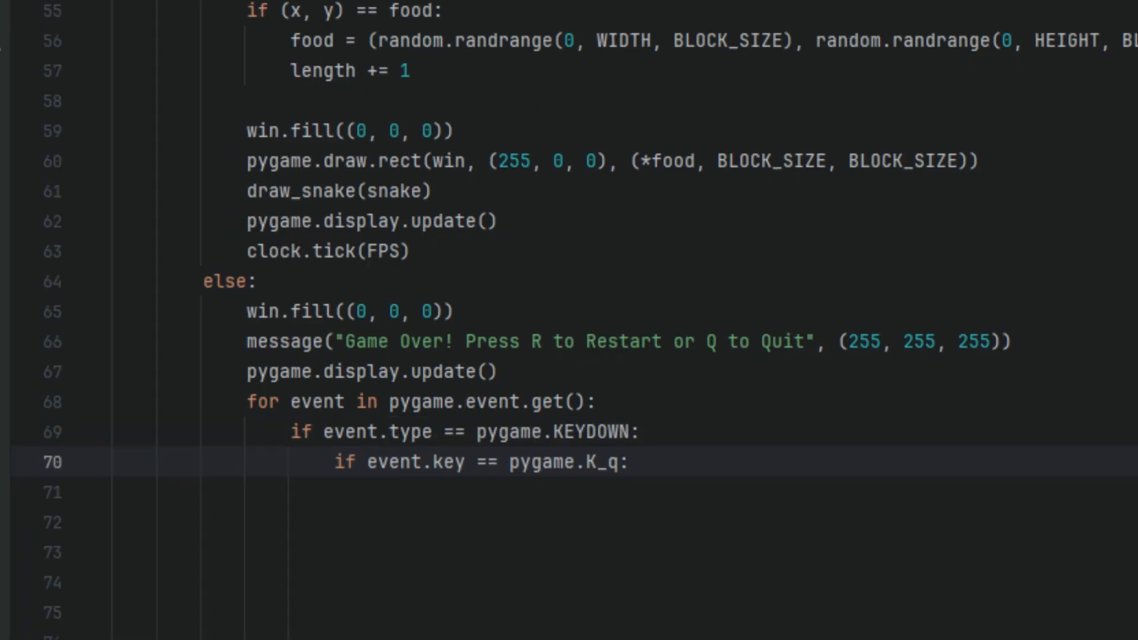
{"action": "type", "text": "run = False"}
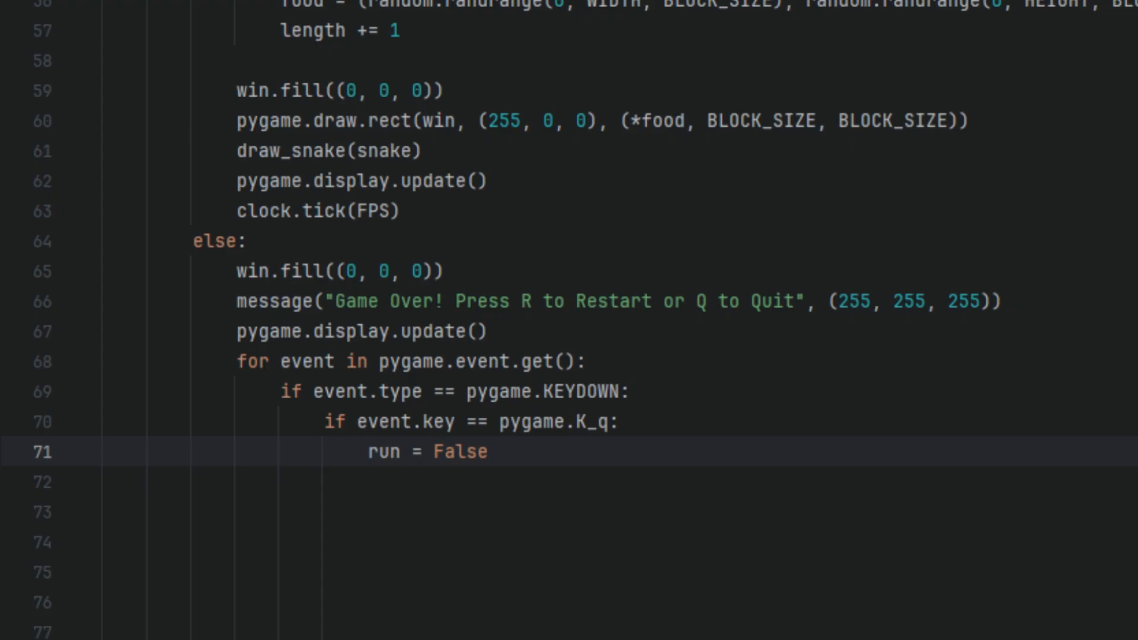
{"action": "type", "text": "if event.key == pygame.K_r:"}
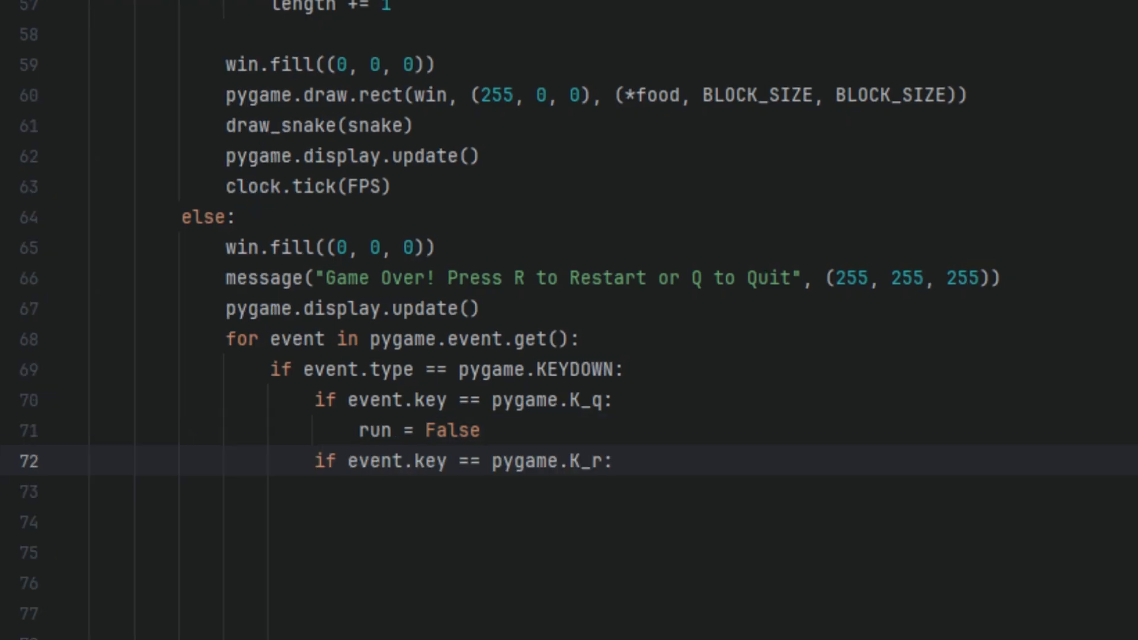
{"action": "type", "text": "game_loop()"}
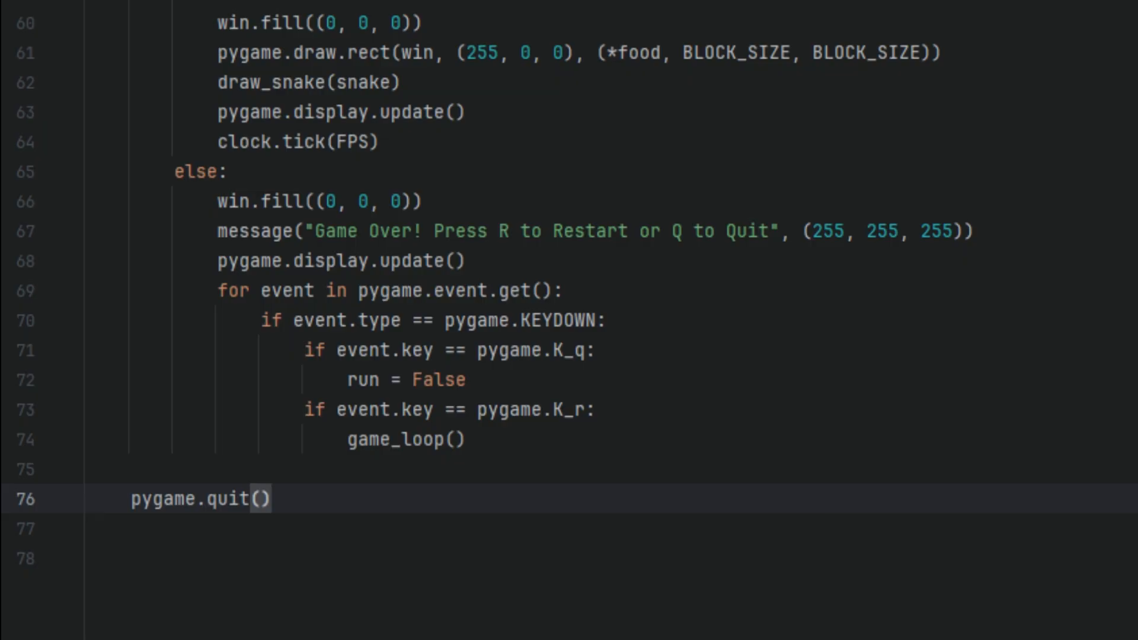
Add a final game_loop() call below pygame.quit() and run the snake script
{"action": "type", "text": "game_loop()"}
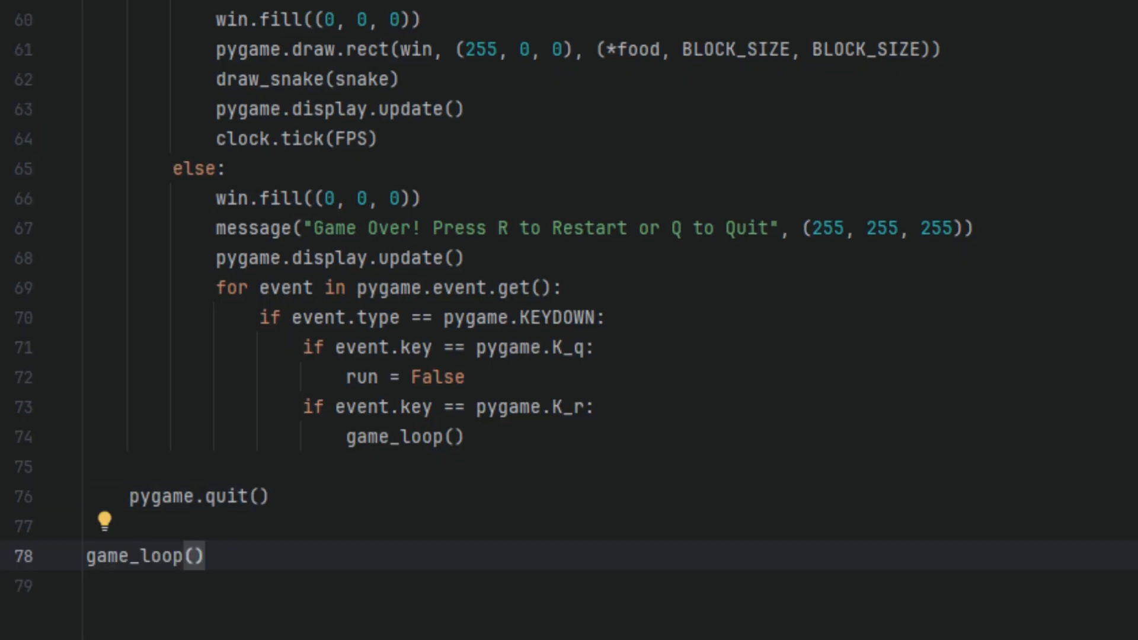
{"action": "left_click", "coordinate": [464, 34]}
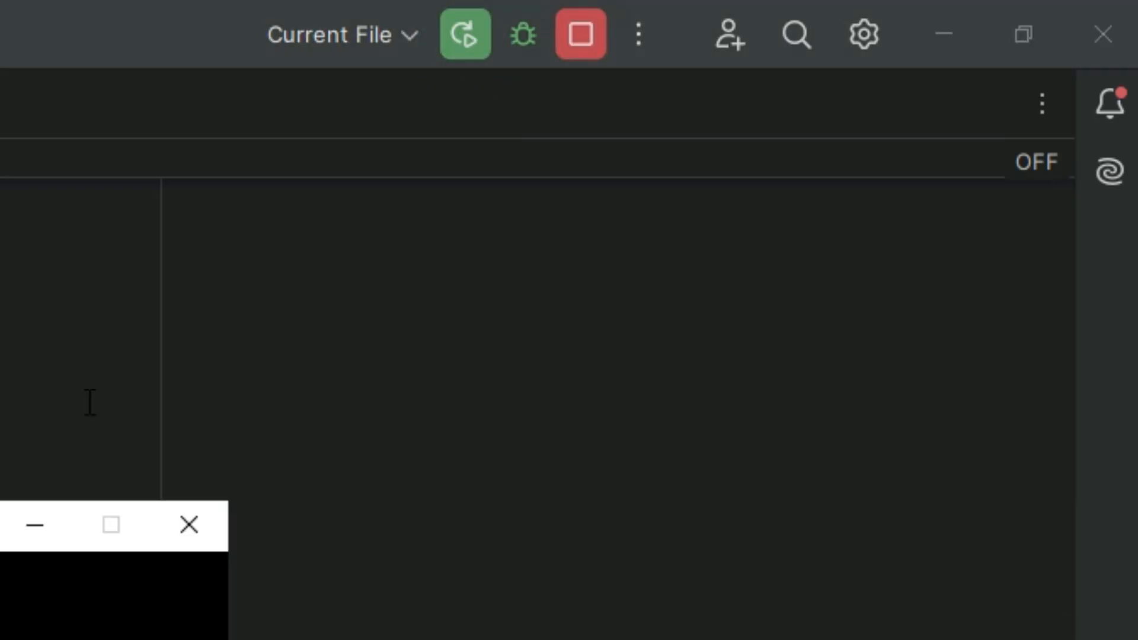
Focus the Snake Game window to watch the green snake move toward the red food
{"action": "left_click", "coordinate": [465, 34]}
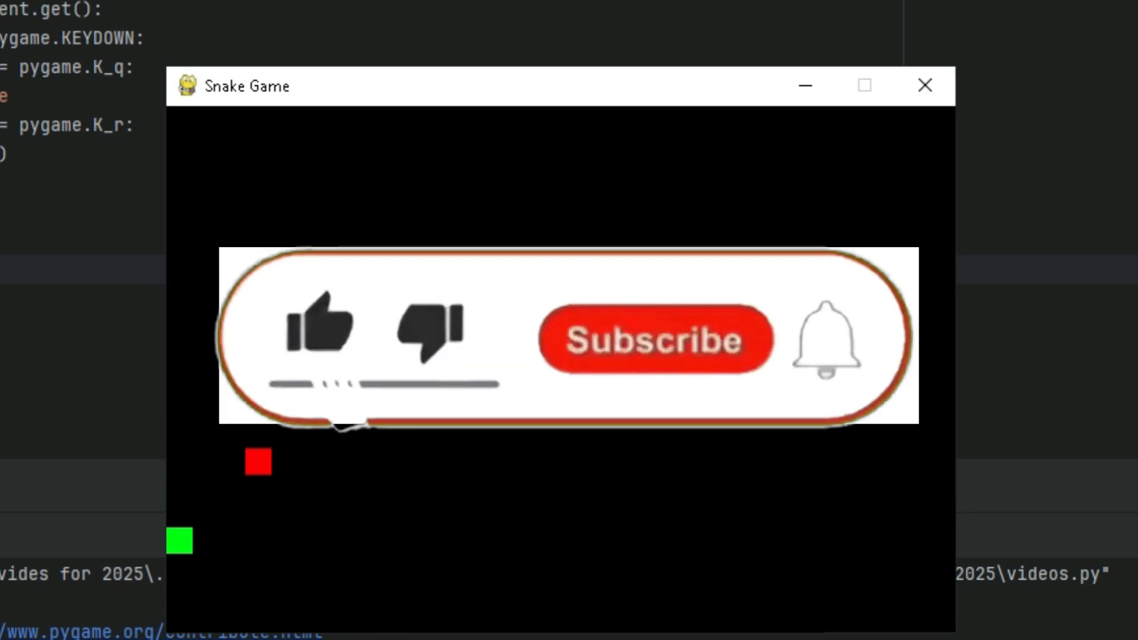
{"action": "left_click", "coordinate": [653, 340]}
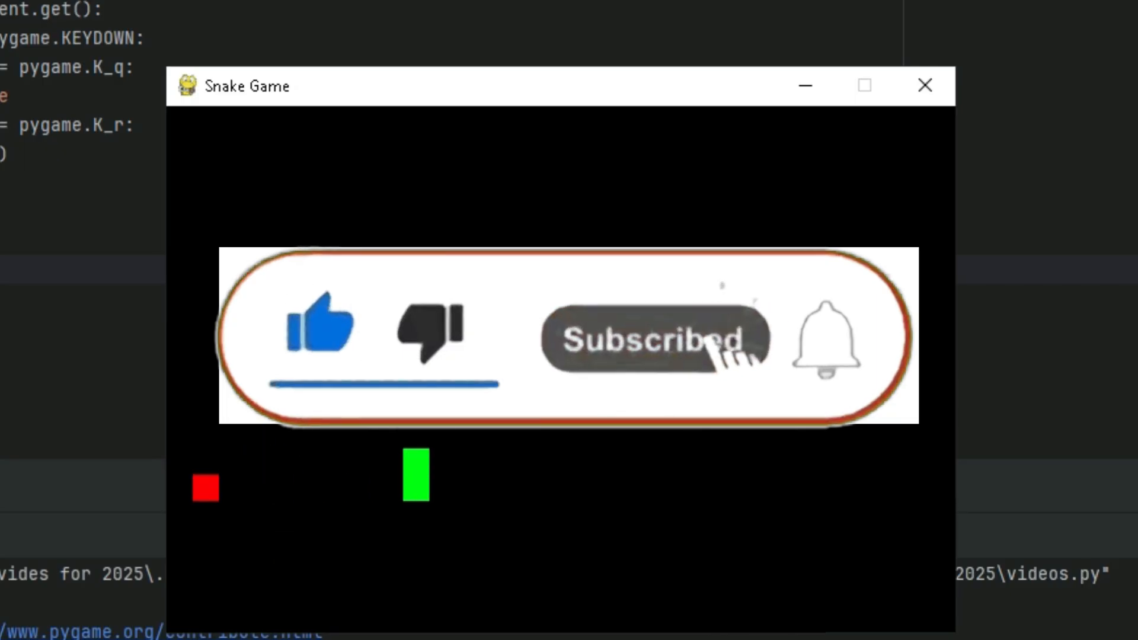